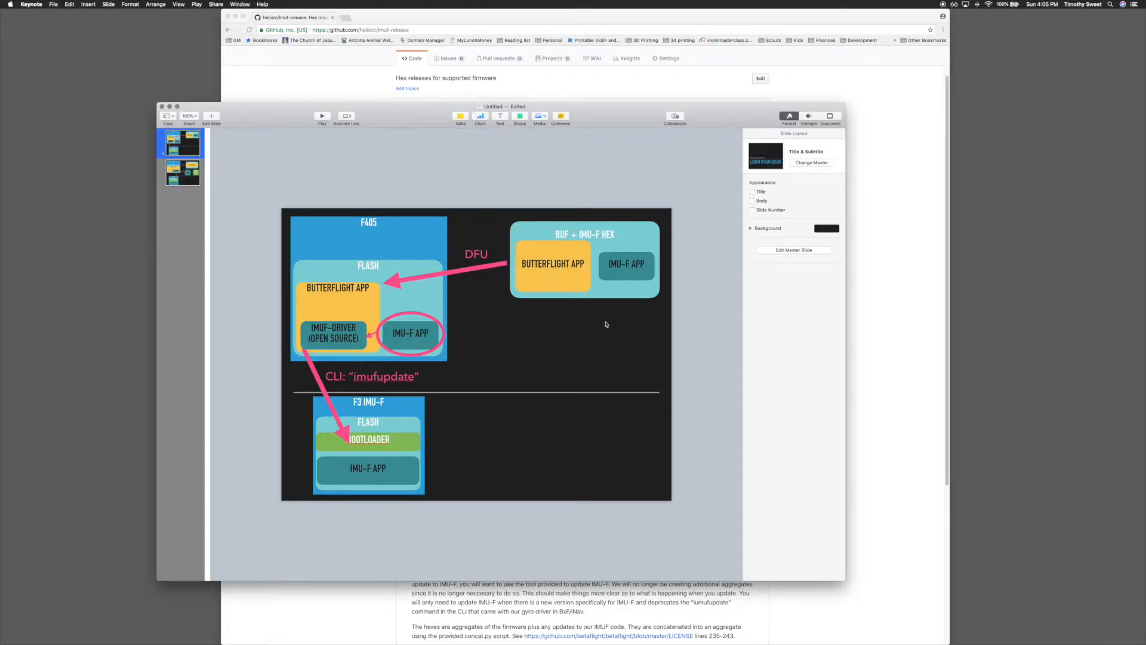
mouse_move(553, 304)
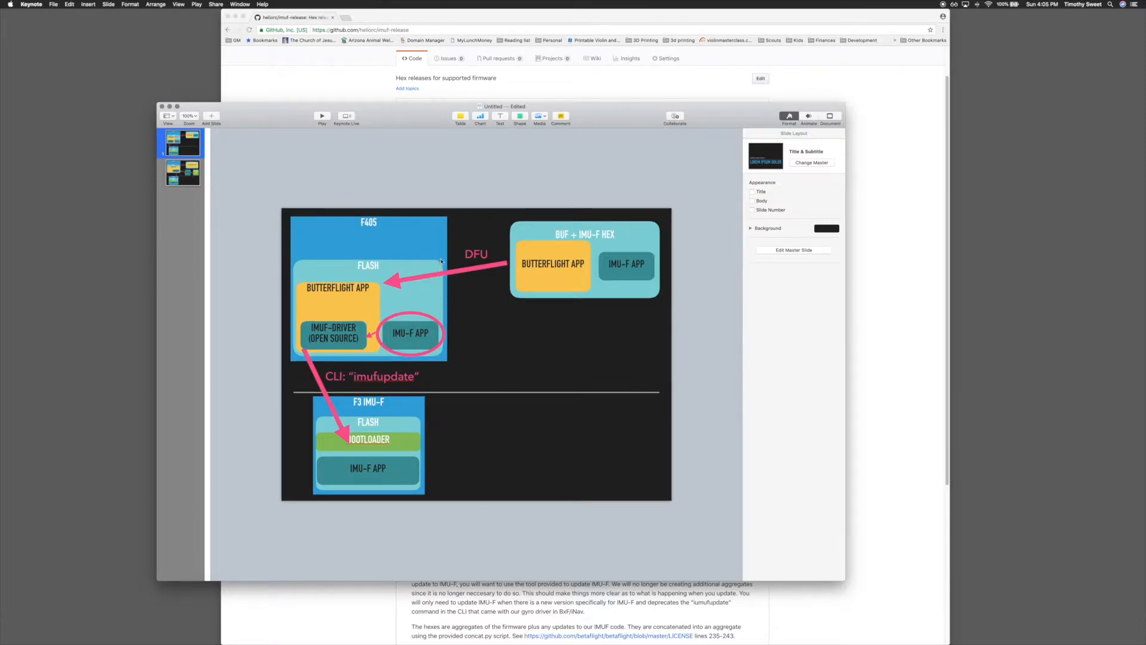
mouse_move(627, 309)
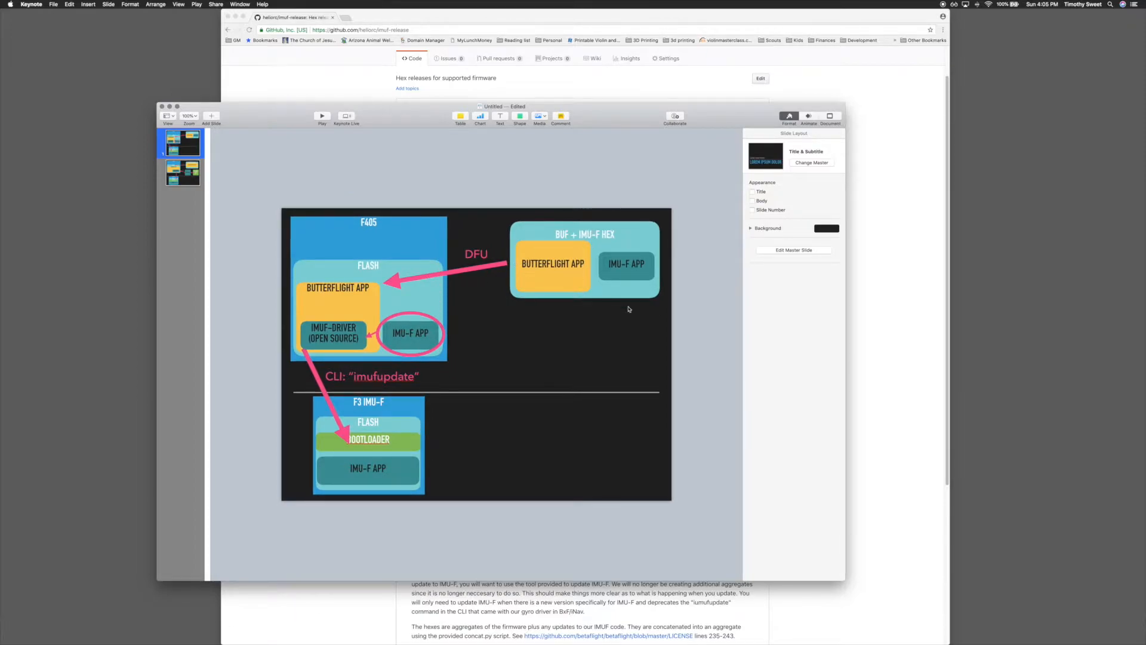
mouse_move(569, 266)
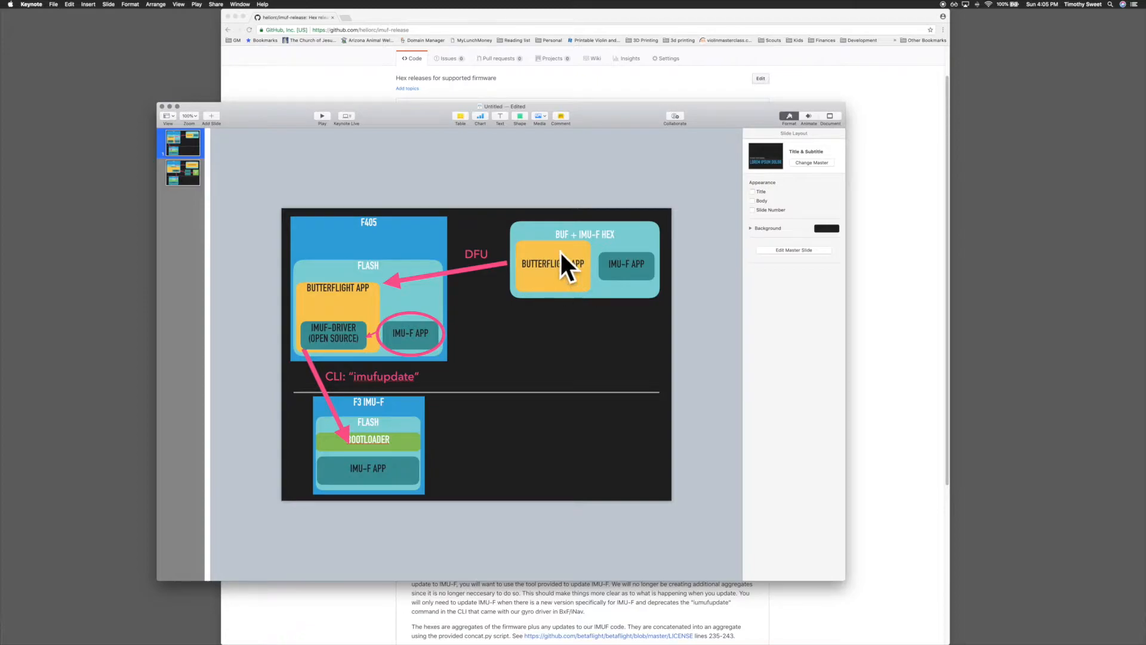
mouse_move(628, 278)
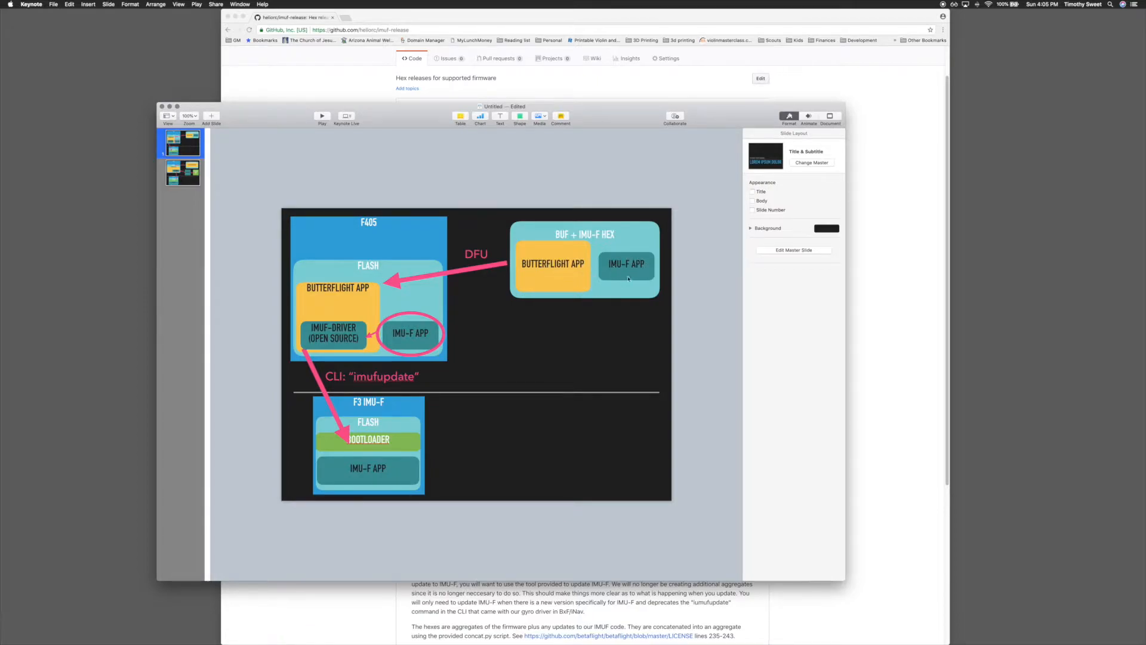
Highlight the IMU-F APP box, then show slide two and select the IMUF-UPDATER box
left_click(626, 264)
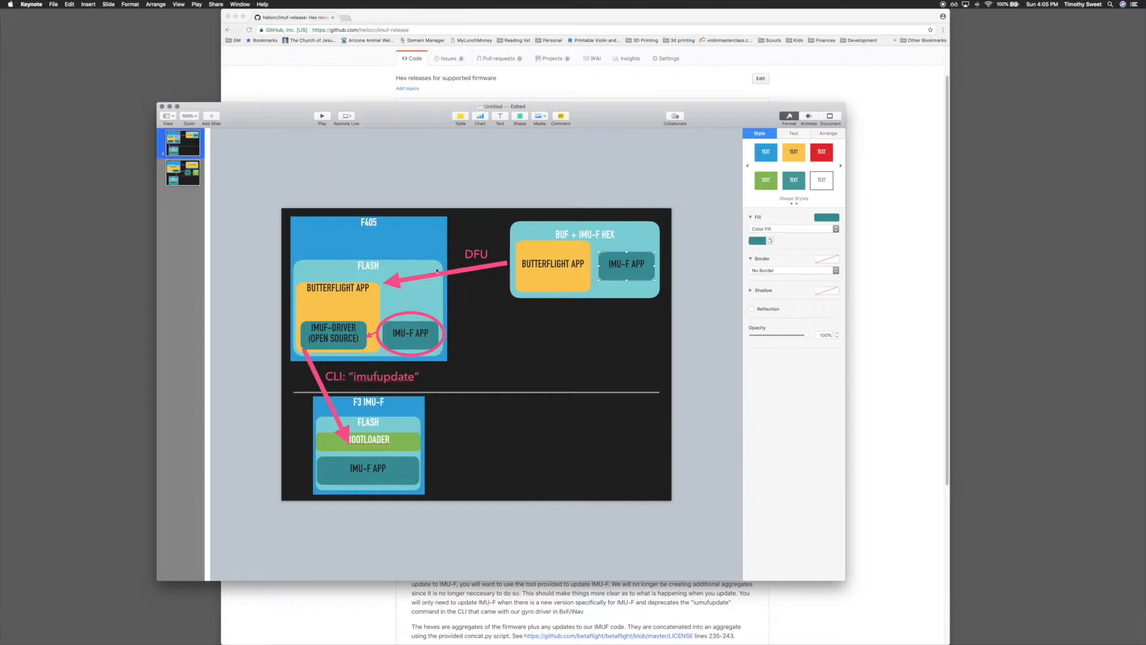
mouse_move(326, 331)
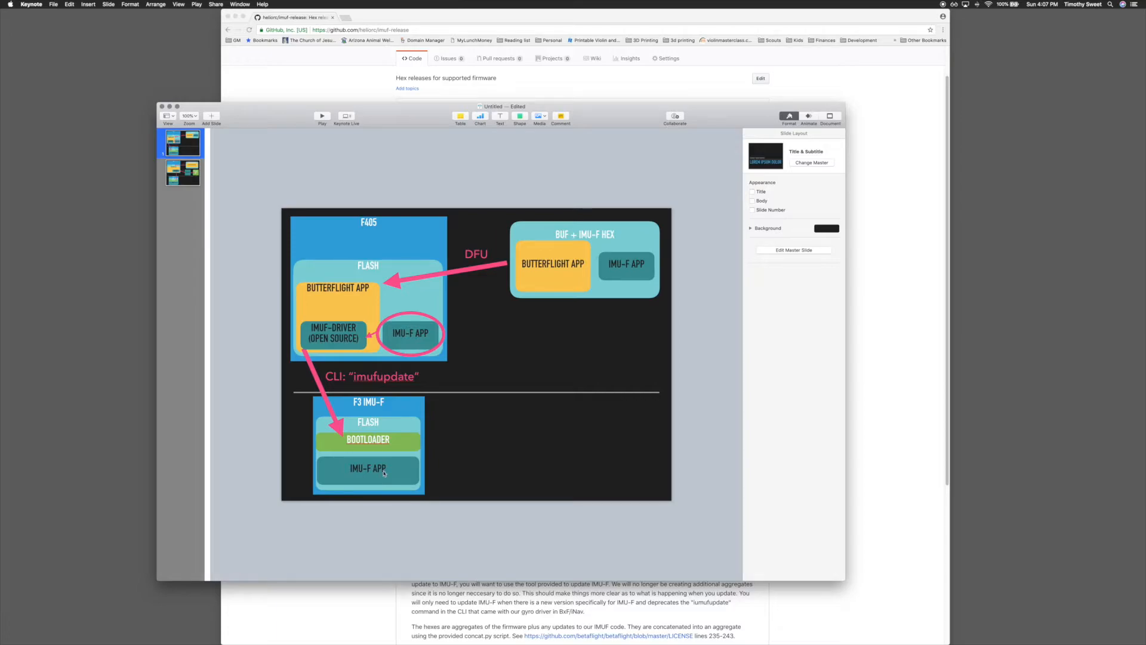
mouse_move(388, 460)
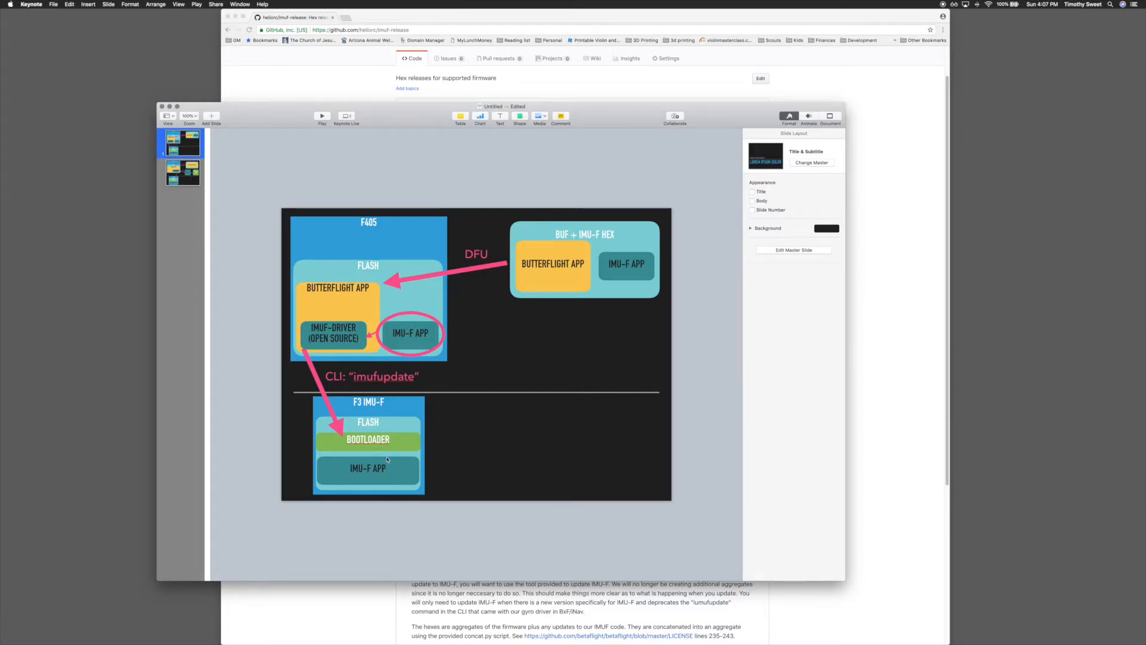
left_click(182, 172)
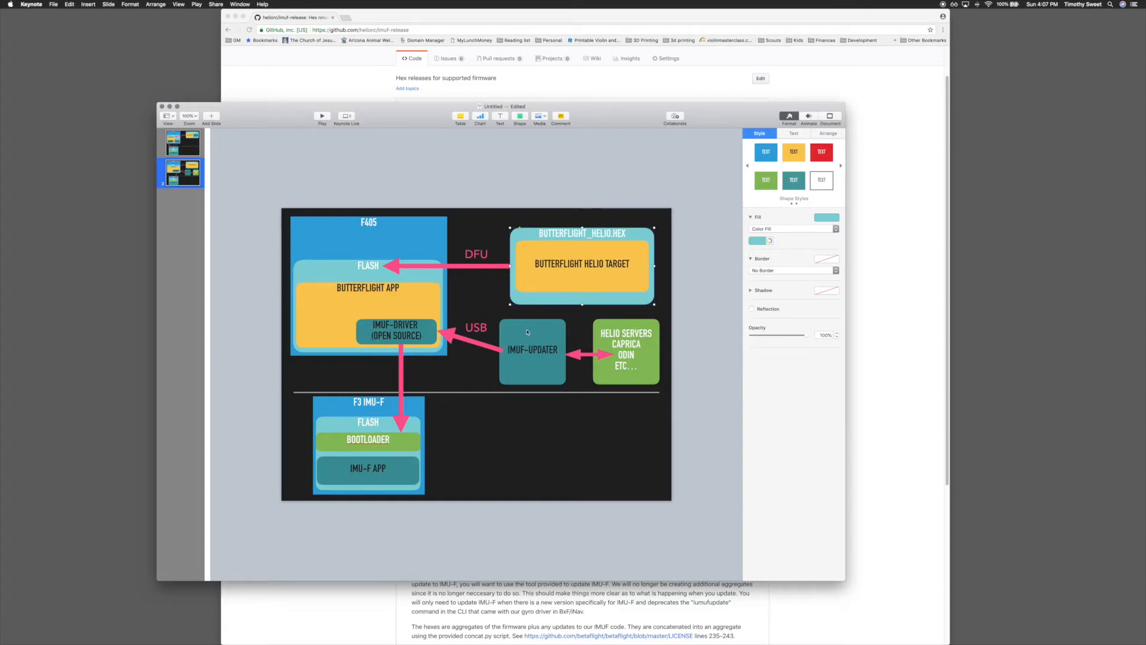
left_click(532, 351)
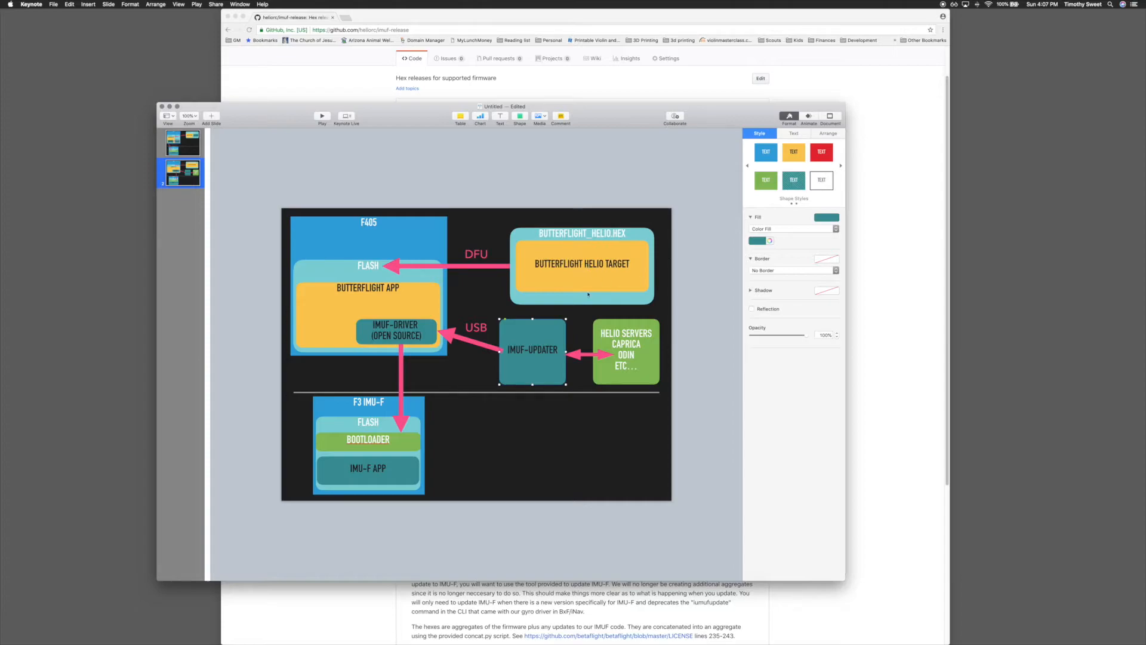
mouse_move(402, 278)
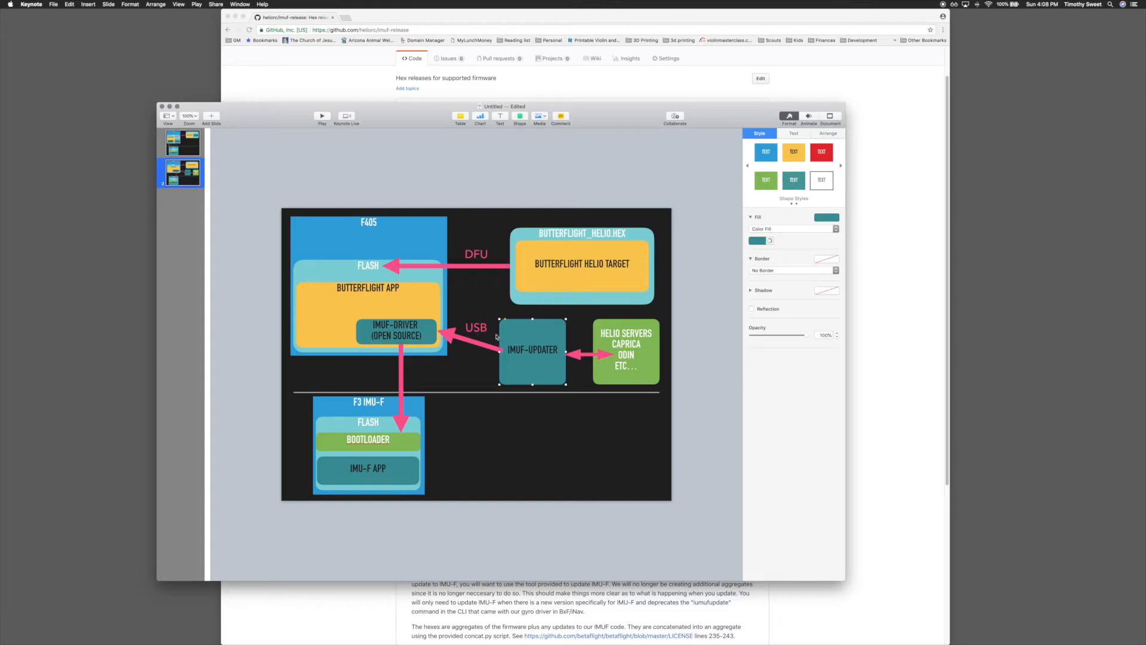
mouse_move(541, 359)
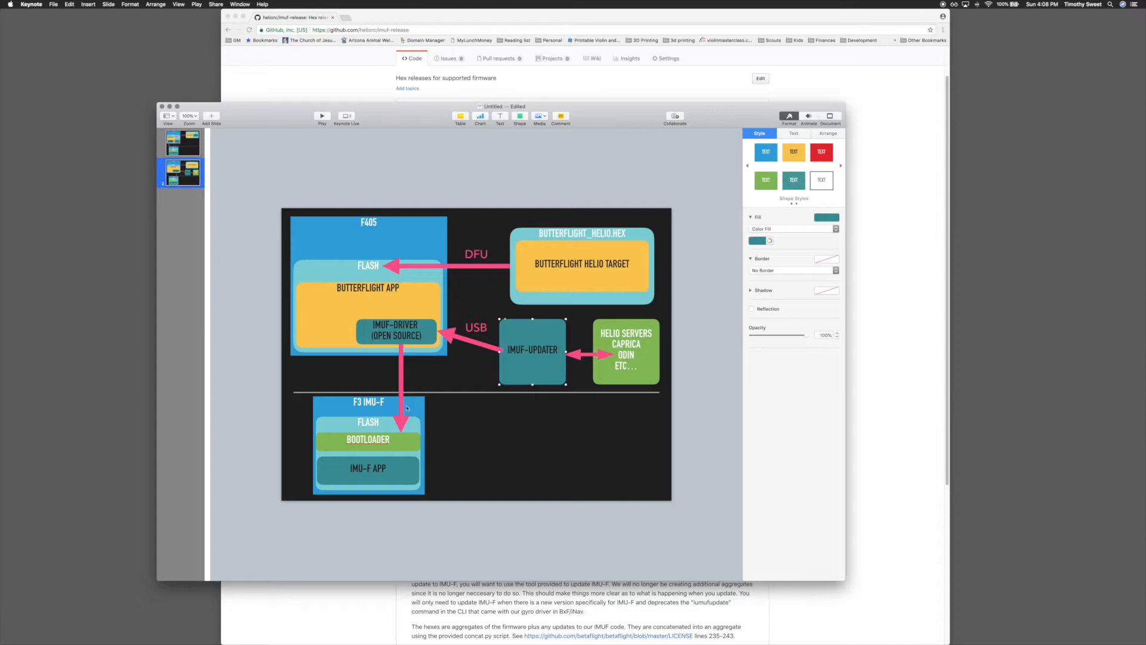
mouse_move(378, 324)
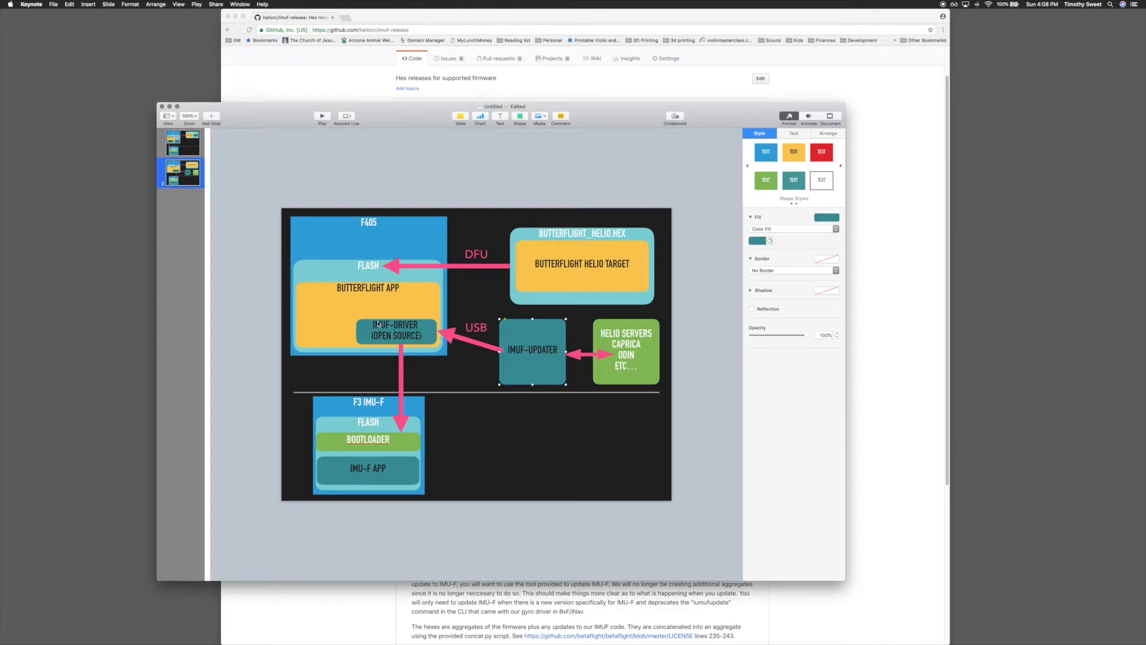
mouse_move(401, 424)
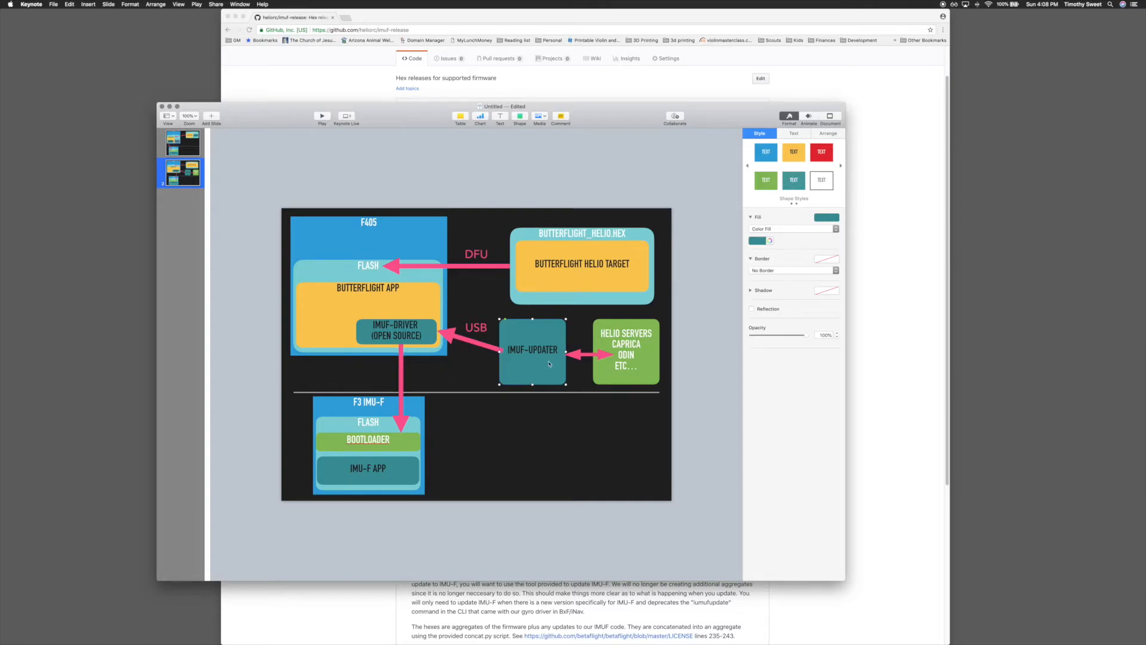
mouse_move(640, 364)
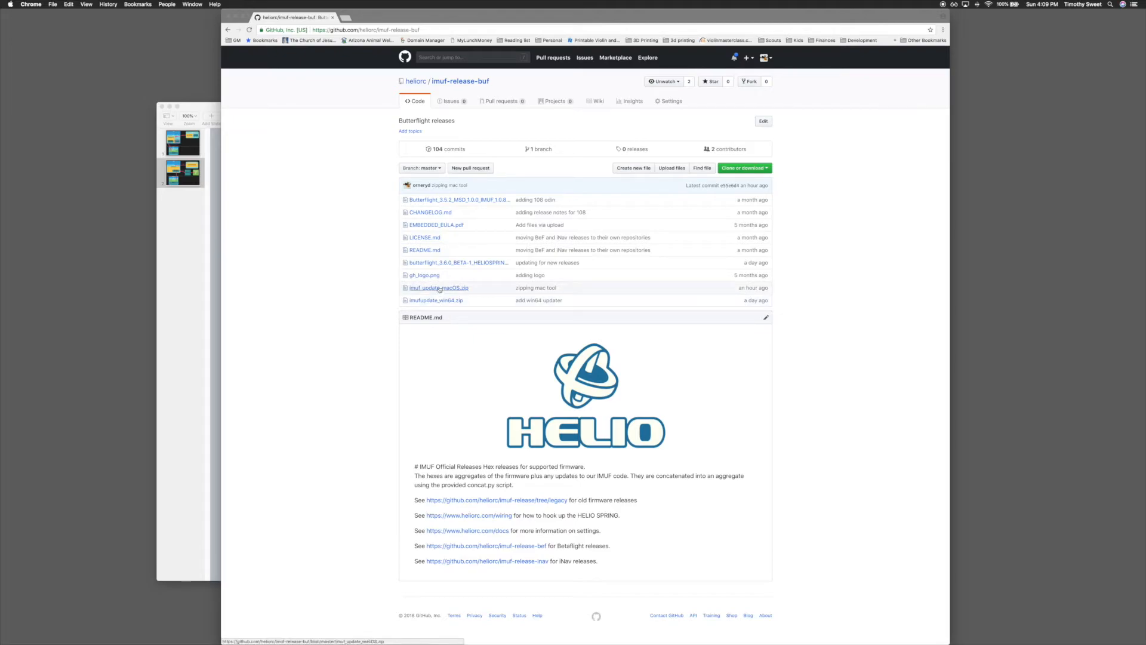
mouse_move(439, 288)
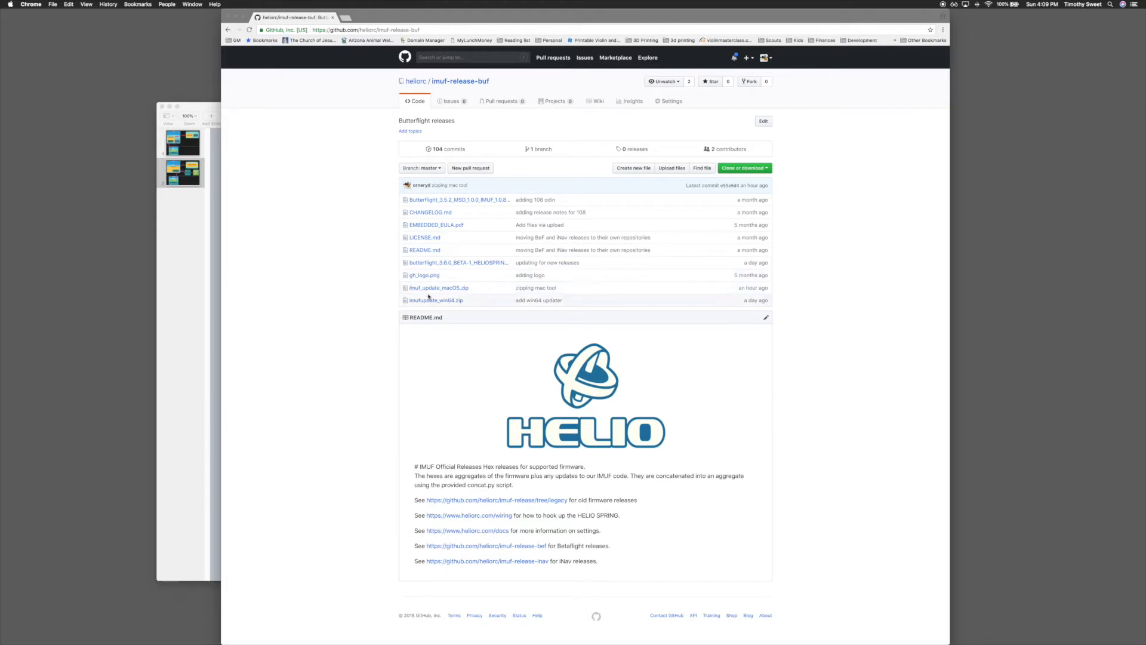
mouse_move(439, 287)
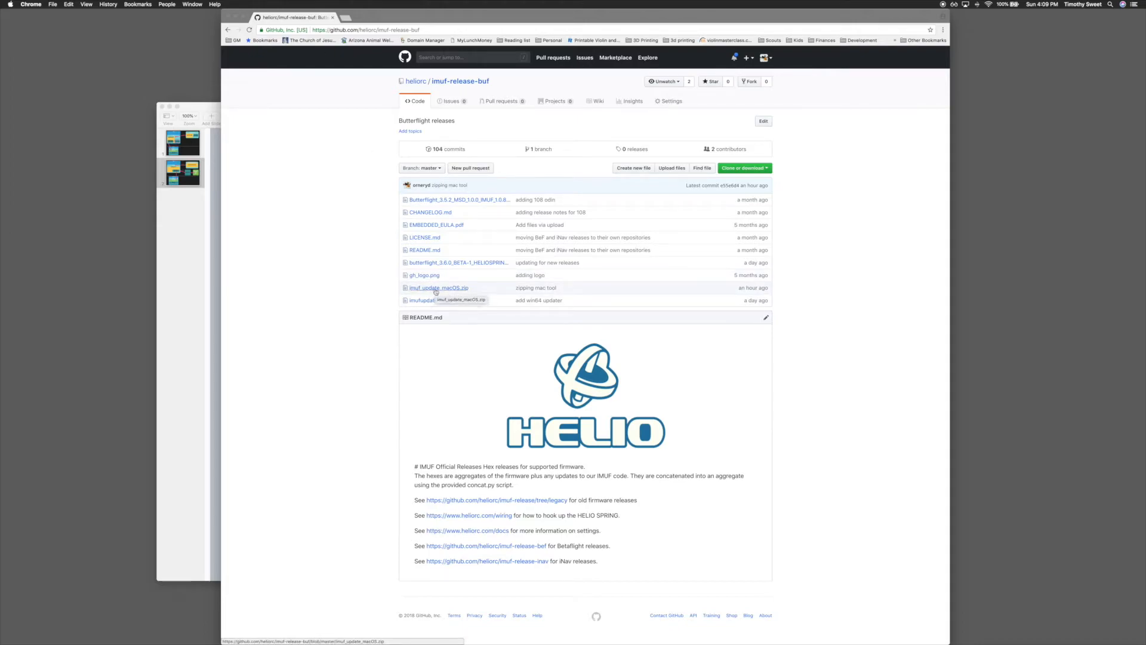
Download imuf_update_macOS.zip from GitHub and save it to the Desktop
left_click(438, 288)
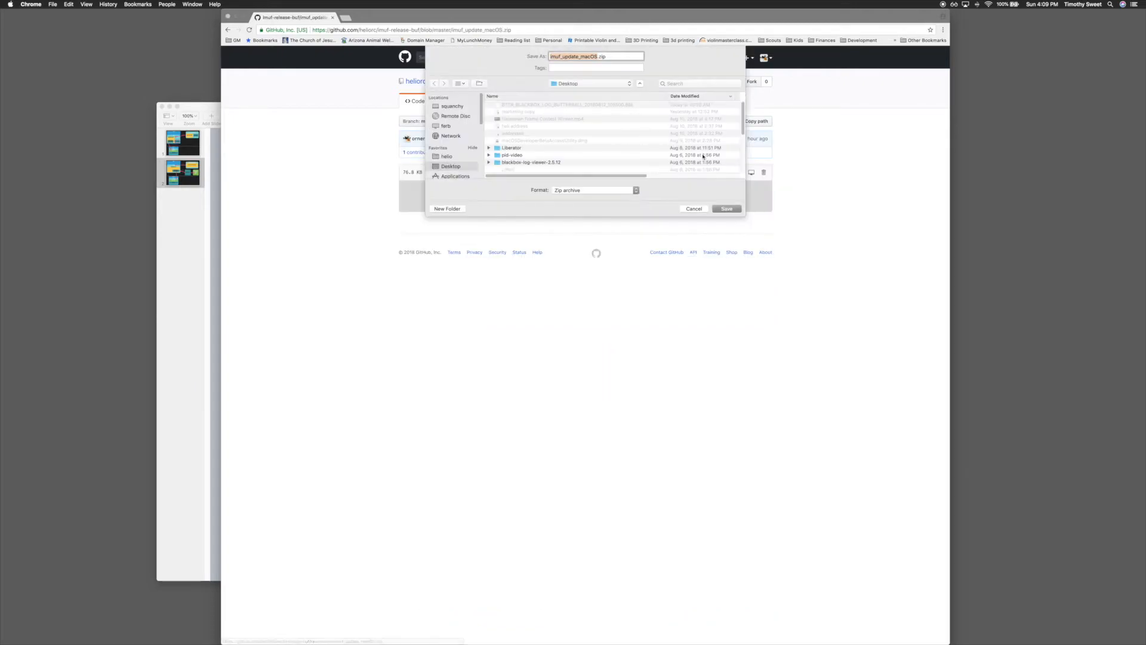
left_click(726, 208)
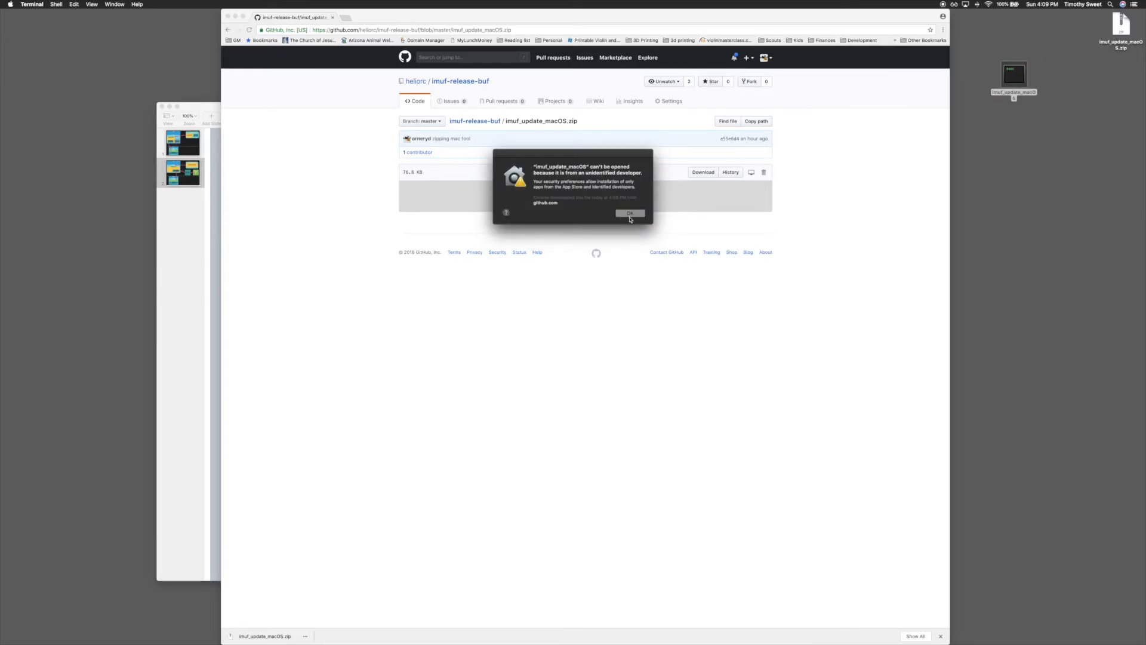
Dismiss the unidentified-developer warning and go to Security & Privacy settings
left_click(629, 213)
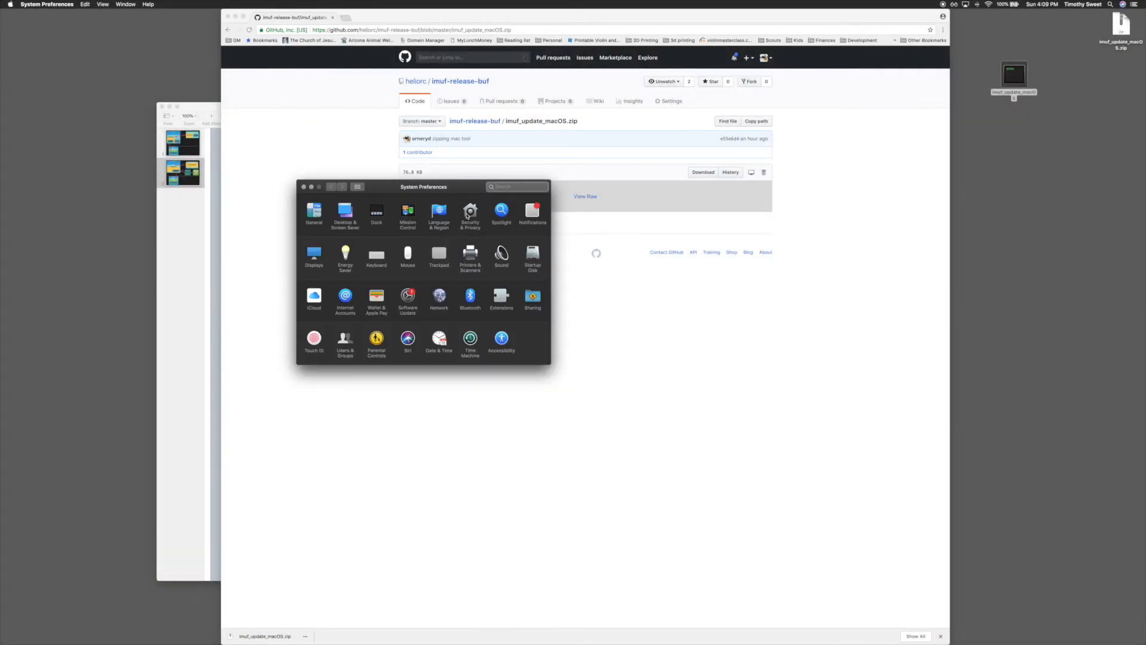
left_click(470, 211)
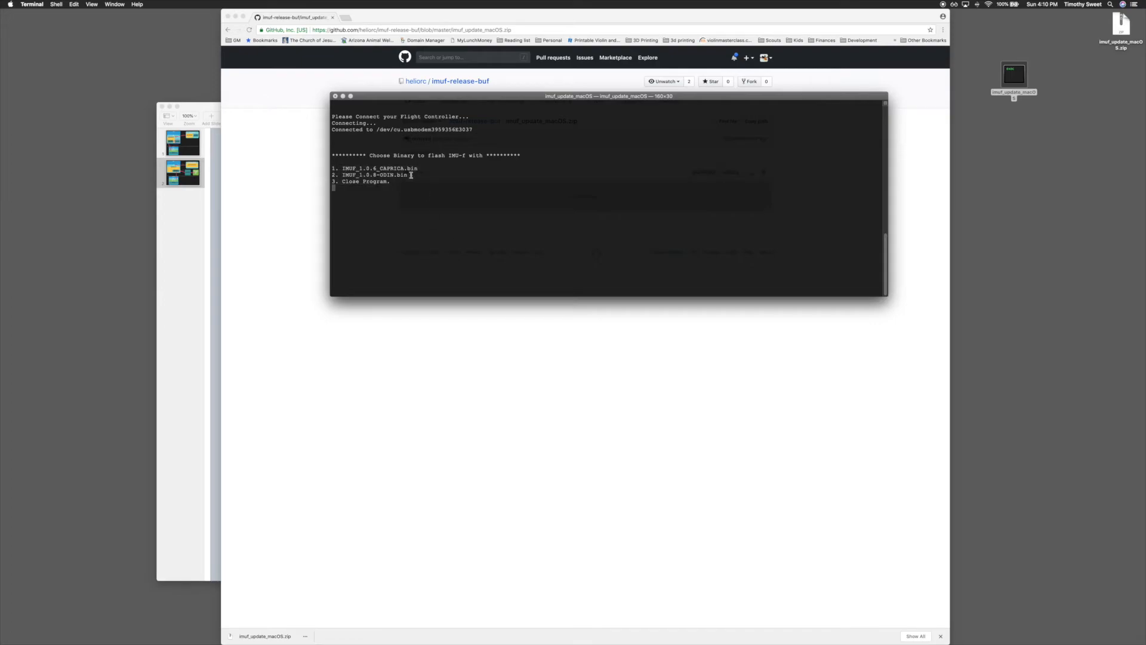
Choose option 2 to flash IMUF_1.0.8-ODIN.bin, then close the finished updater window
type("2")
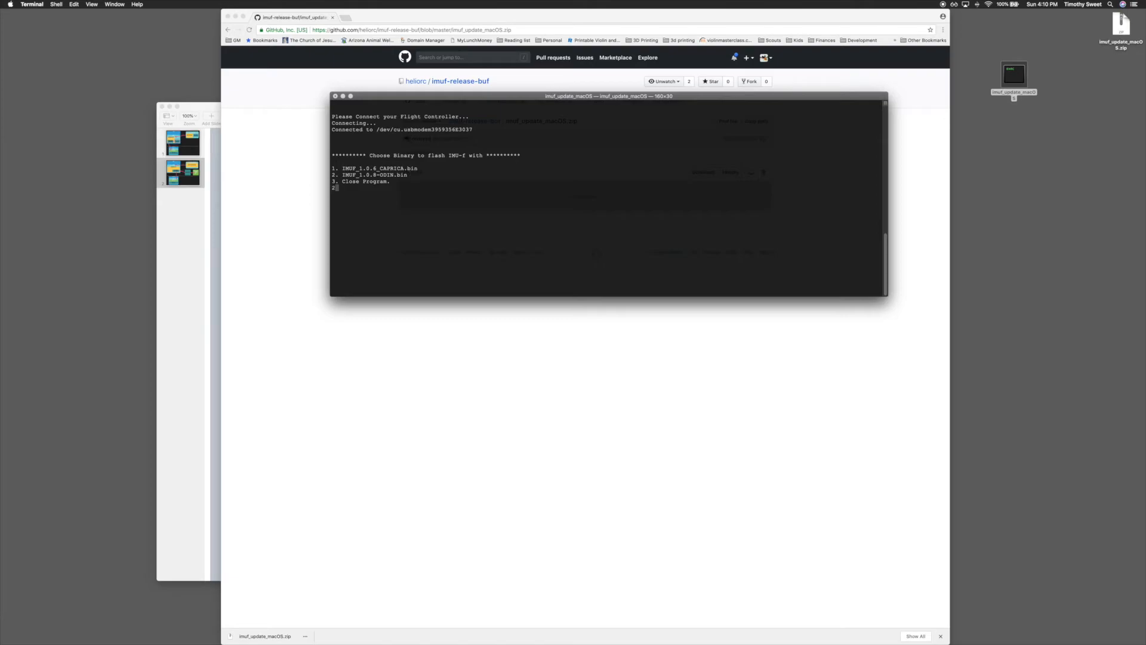
key("enter")
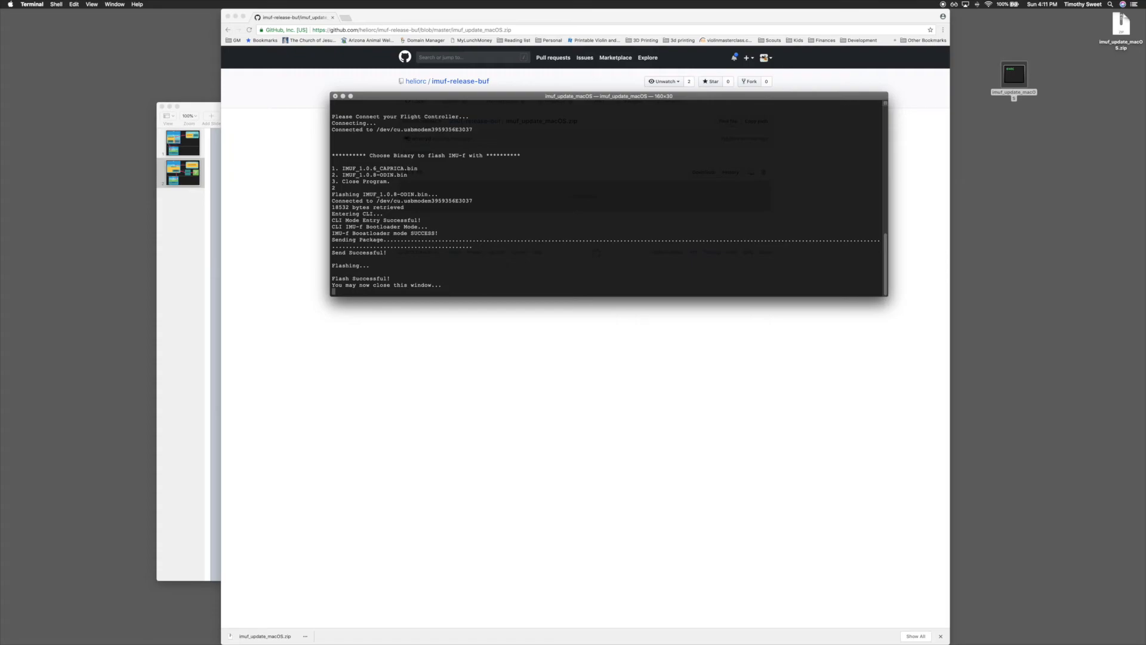
left_click(335, 96)
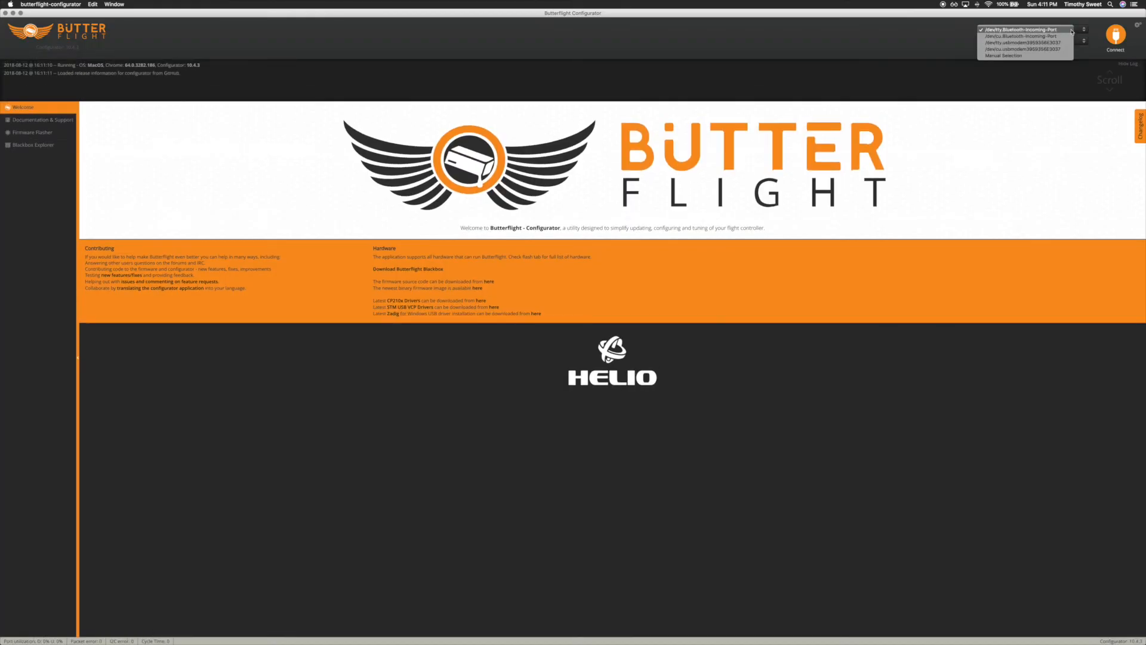
Open the flight controller port dropdown in Butterflight Configurator
left_click(1115, 39)
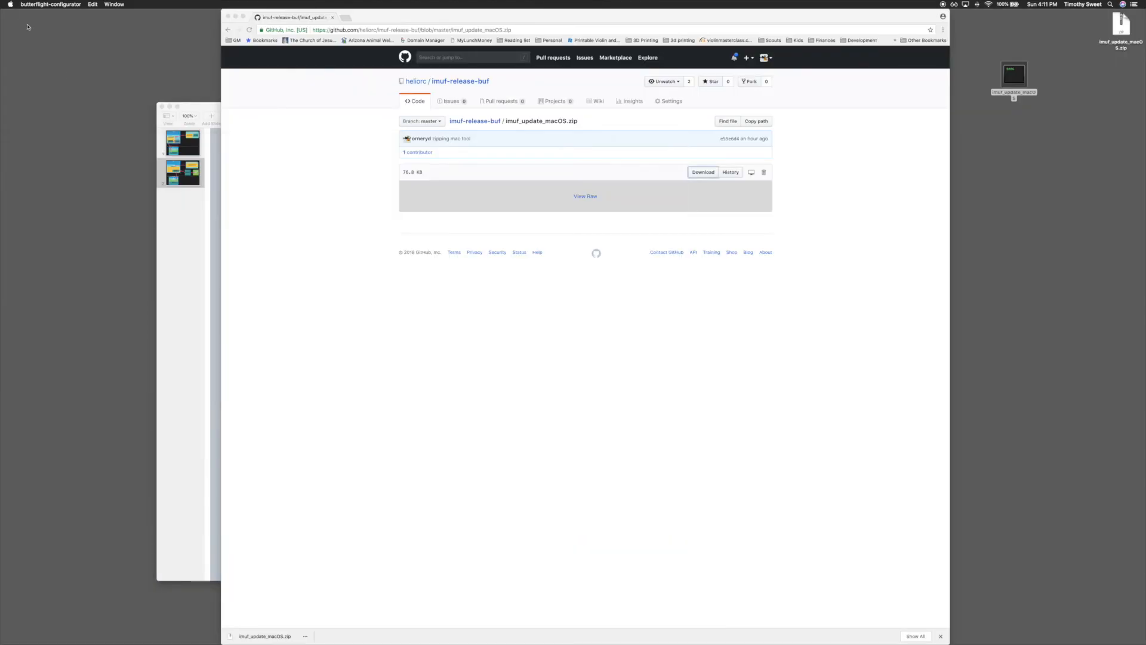
left_click(183, 172)
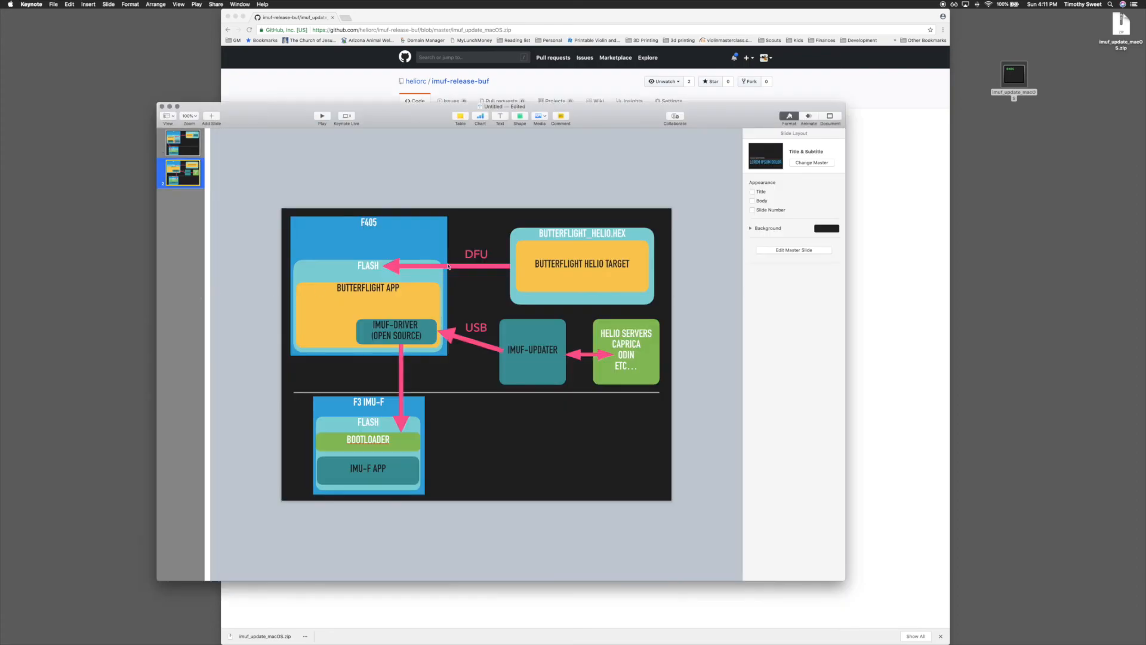
mouse_move(531, 337)
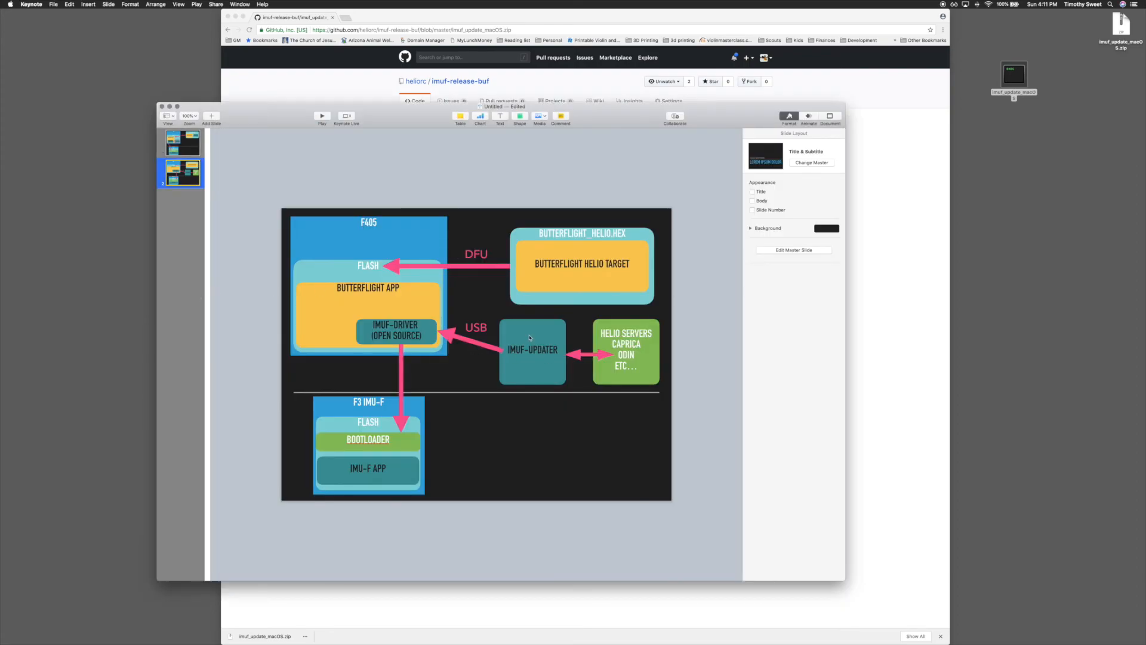
mouse_move(566, 224)
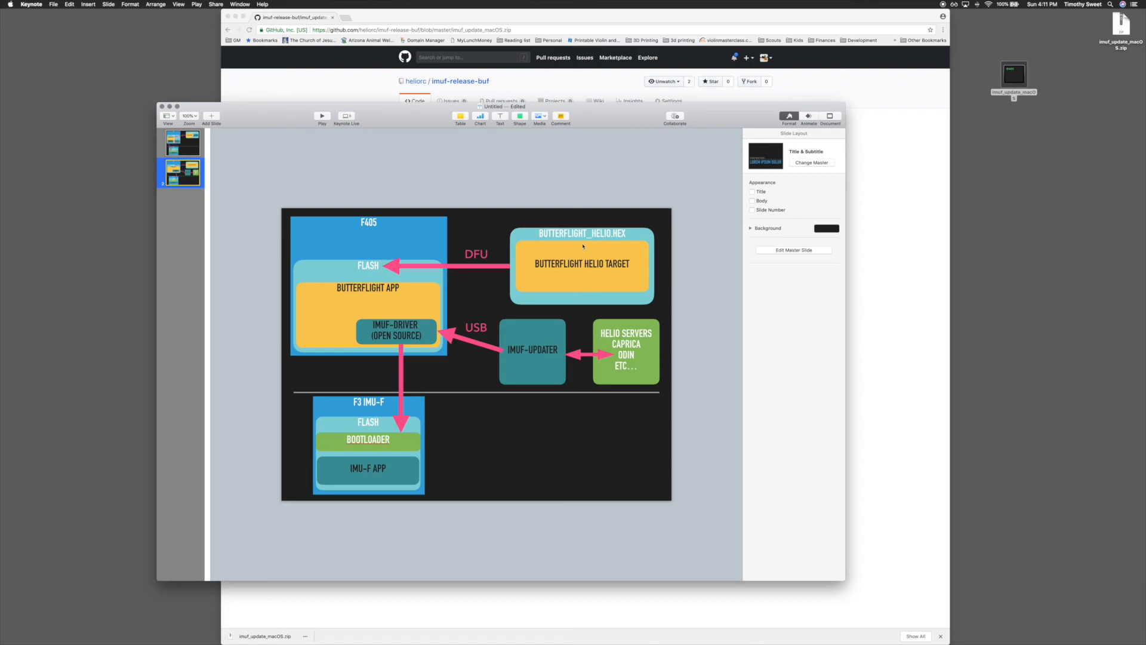
mouse_move(472, 372)
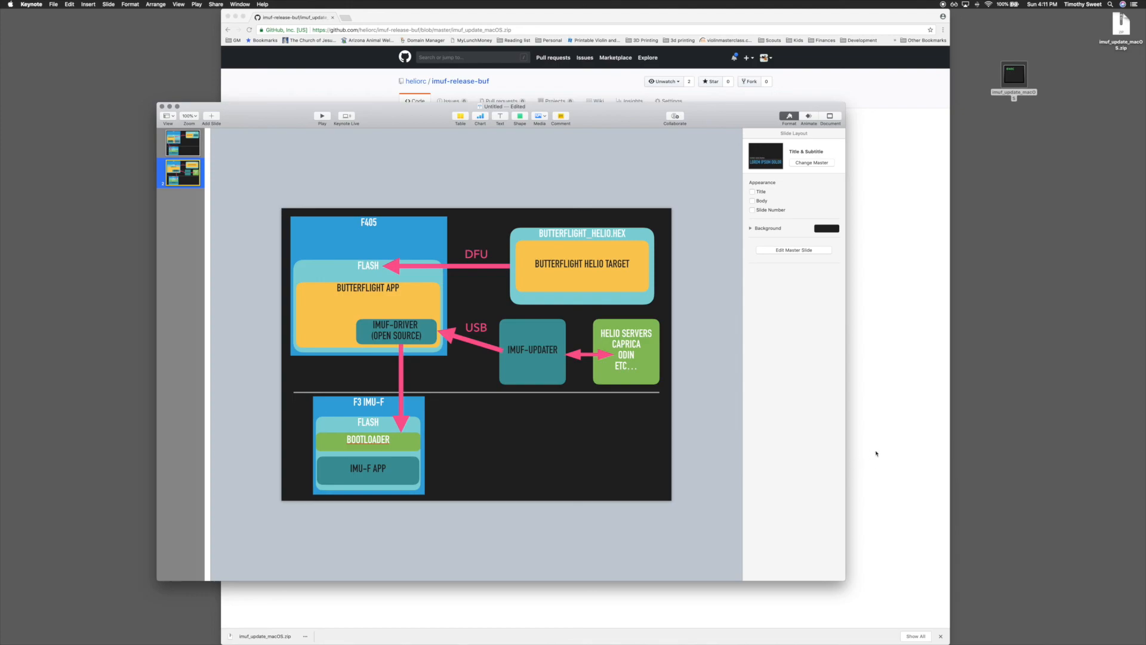
mouse_move(664, 378)
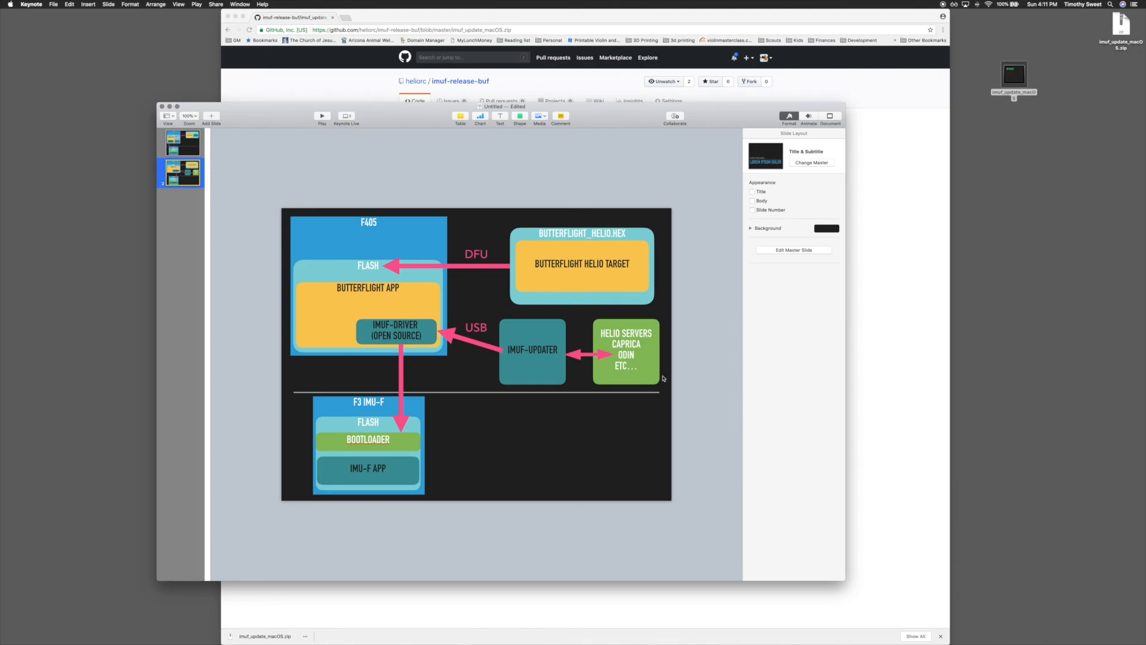
mouse_move(565, 396)
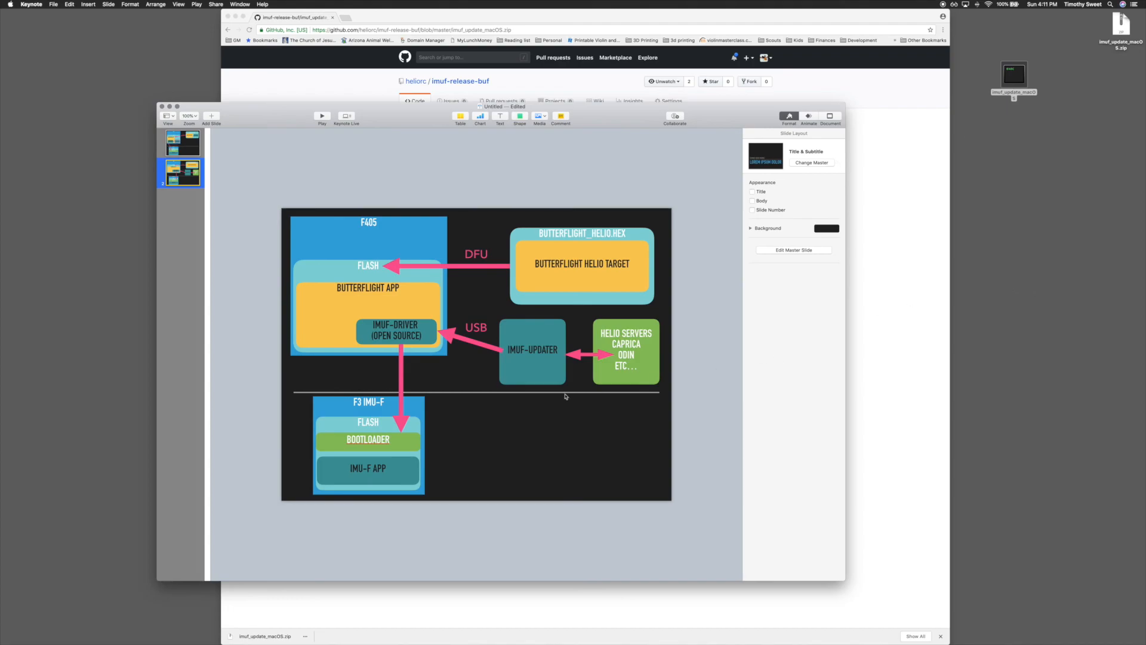